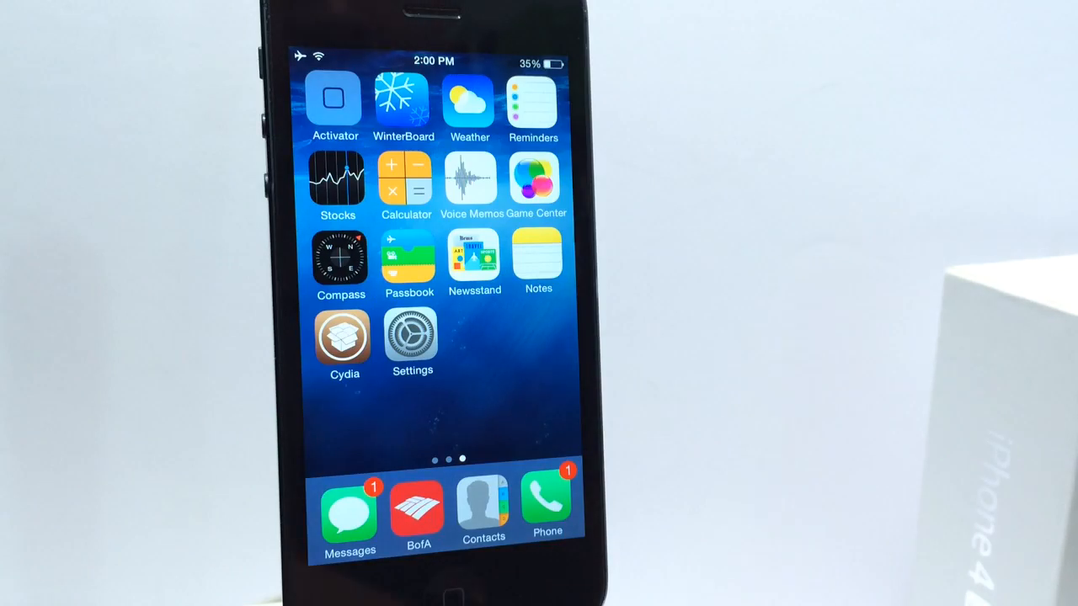
# Show the Notific8 entry in Settings, then the restyled App Store alerts in Notification Center
pyautogui.click(340, 337)
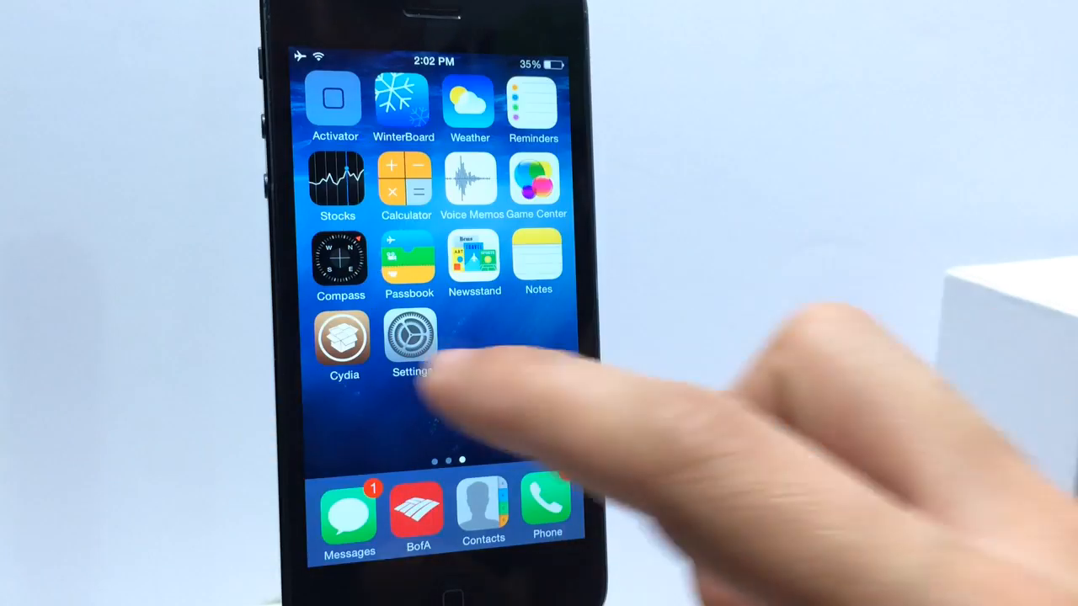
pyautogui.click(408, 336)
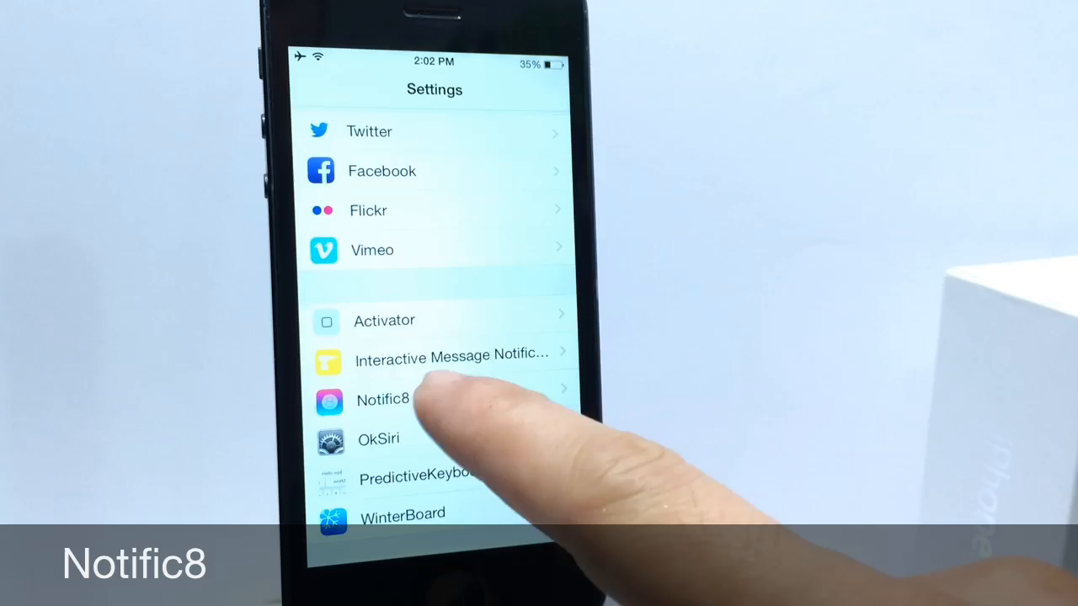
pyautogui.click(382, 400)
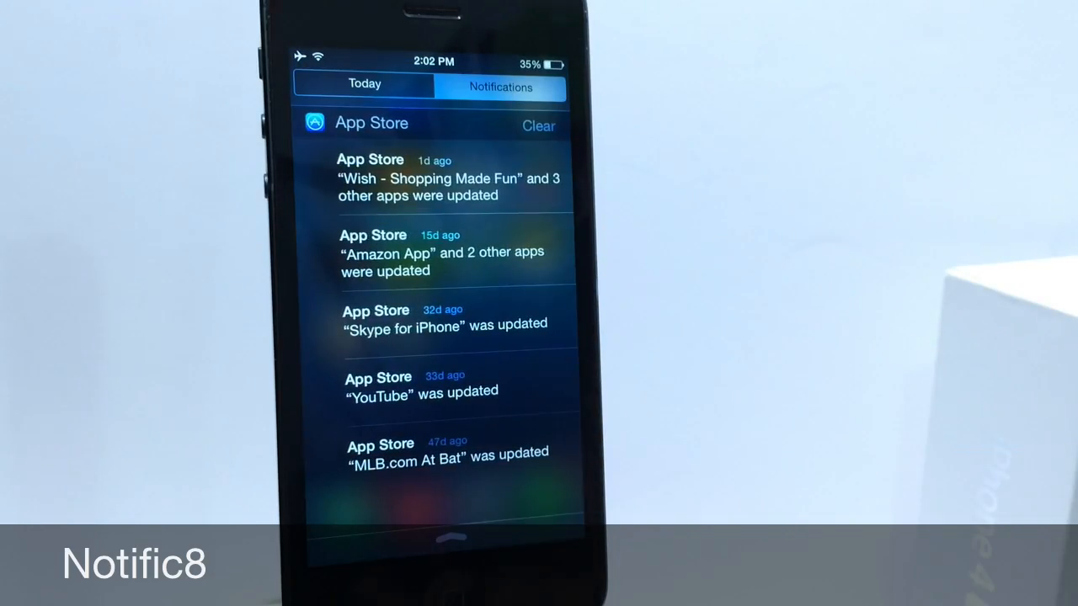
pyautogui.click(360, 86)
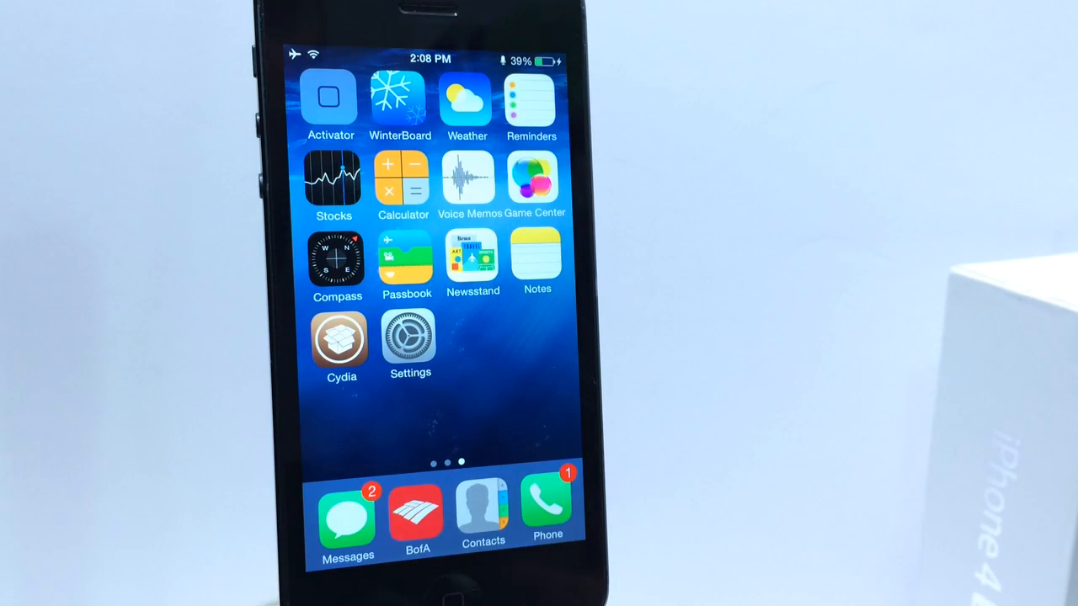
# Reopen Settings from the home screen at the top of its main list
pyautogui.click(409, 338)
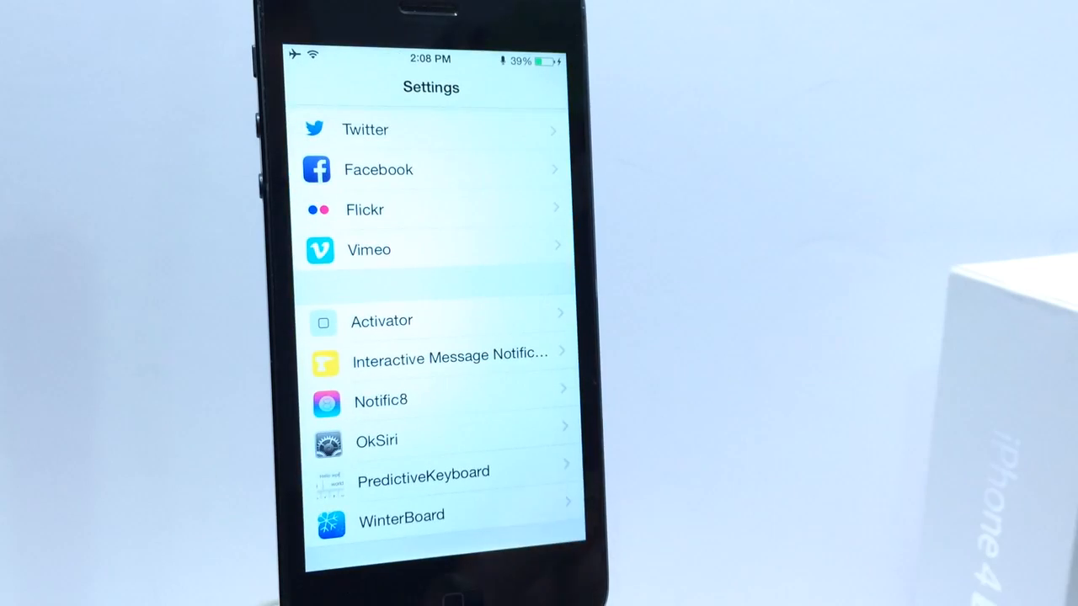
pyautogui.click(448, 354)
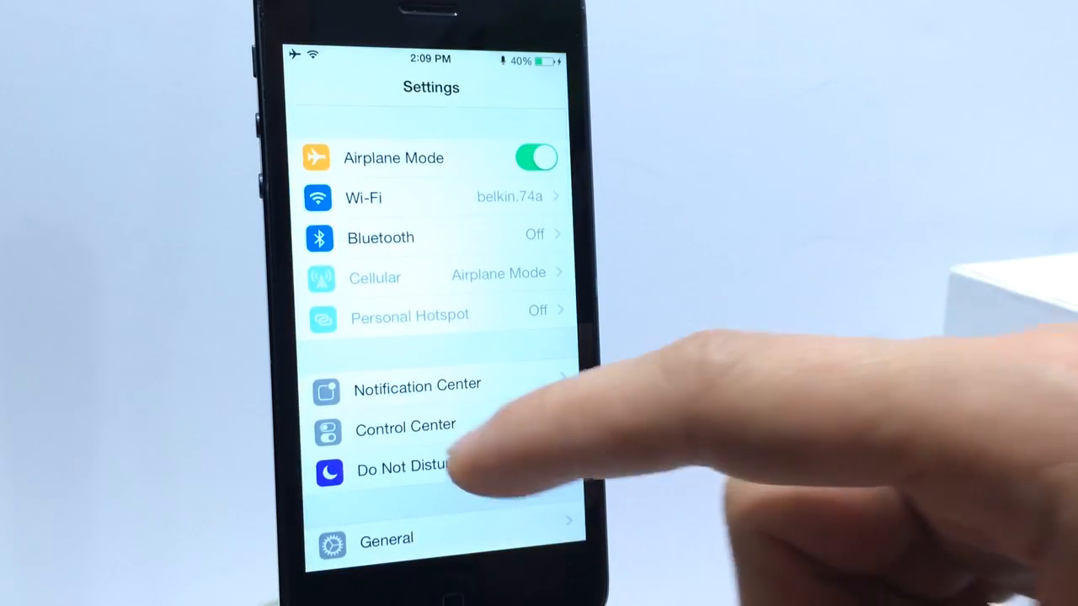
# Try PredictiveKeyboard's word suggestions in Messages and view its options page in Settings
pyautogui.scroll(-3)
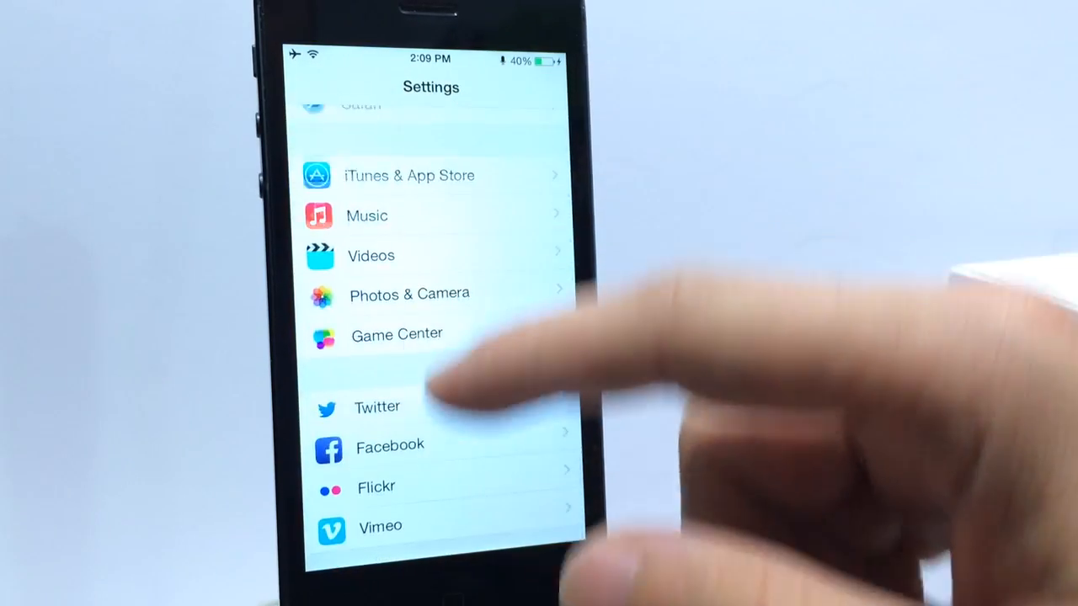
pyautogui.scroll(-3)
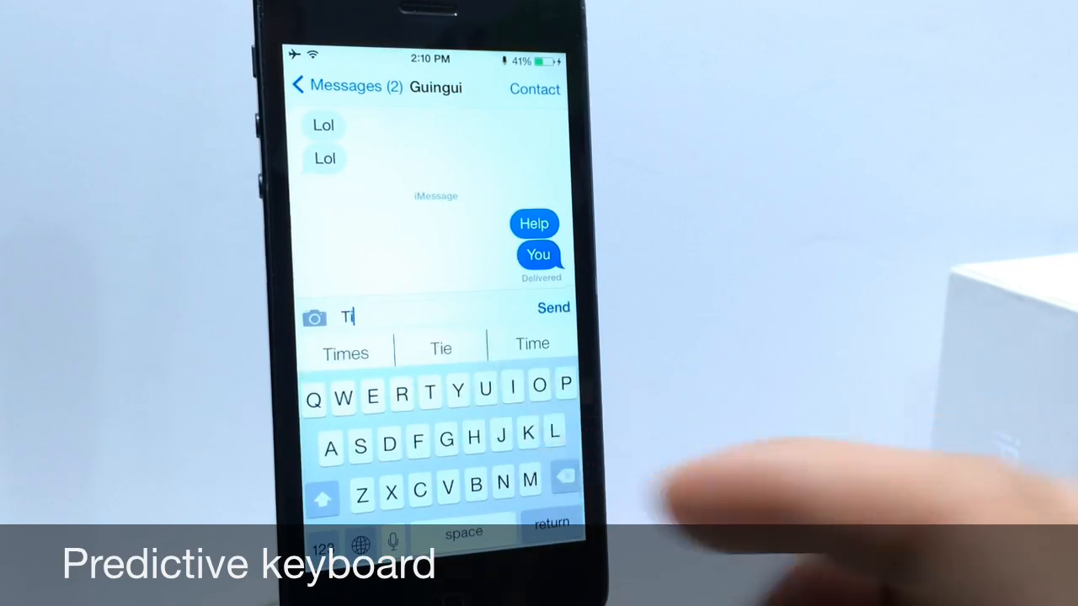
pyautogui.click(532, 343)
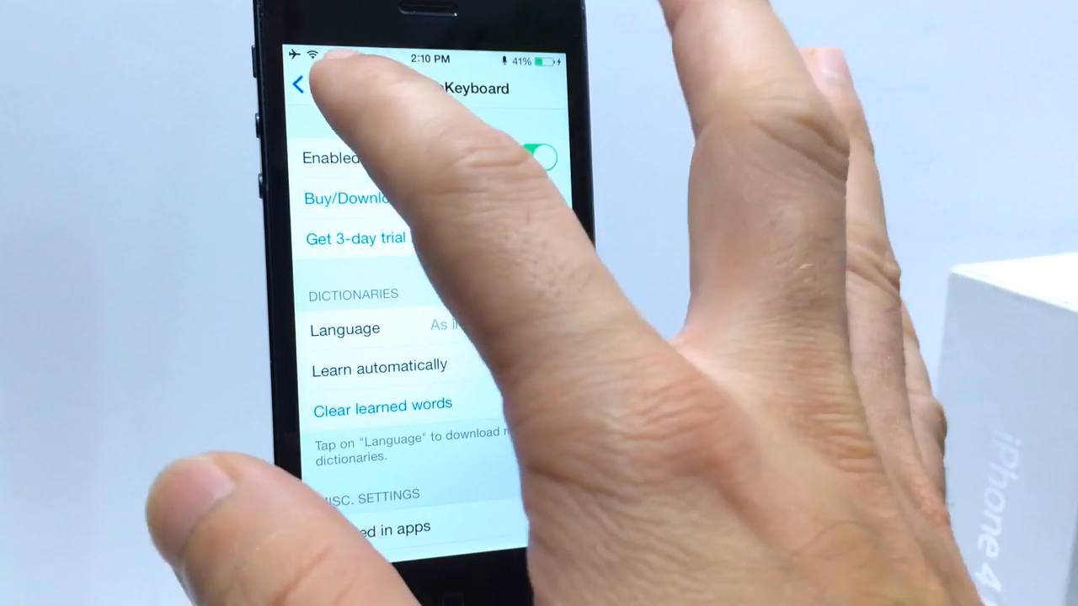
pyautogui.click(299, 88)
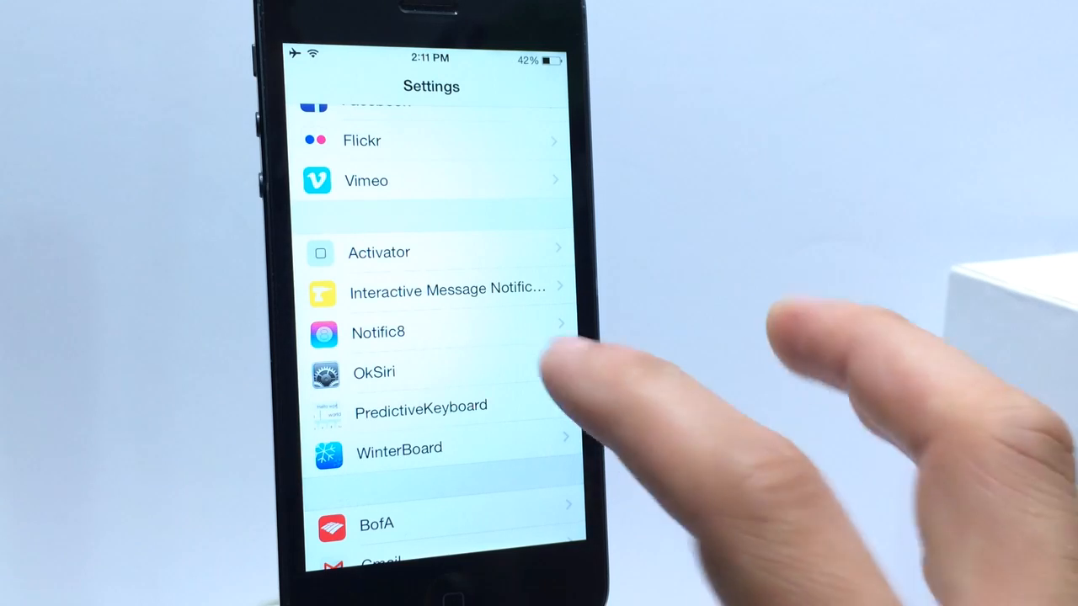
# Show the OkSiri options page with its wake keyword set to "ok Siri"
pyautogui.click(374, 372)
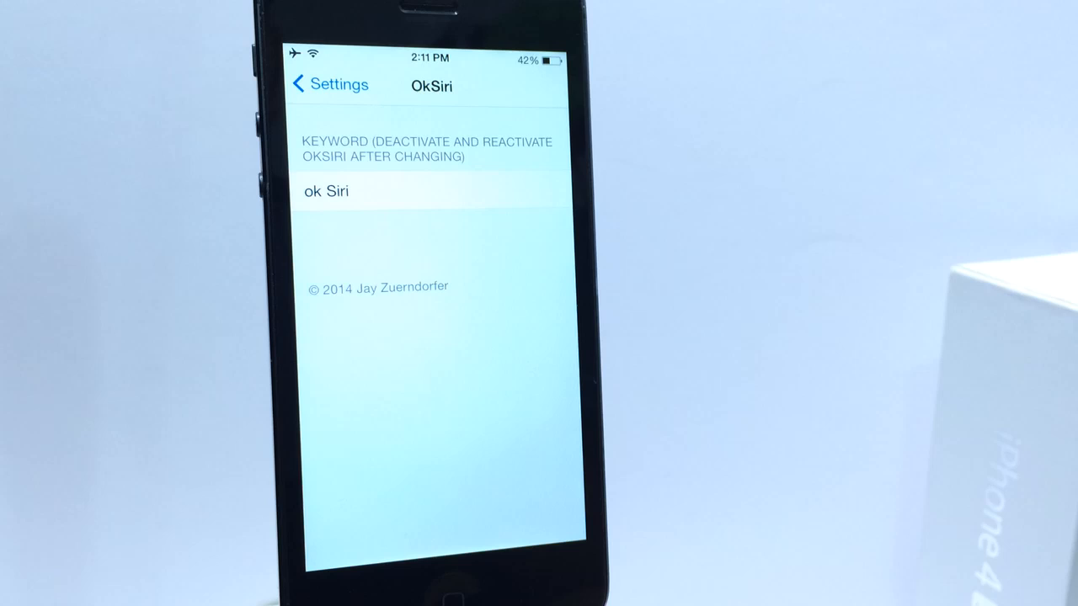